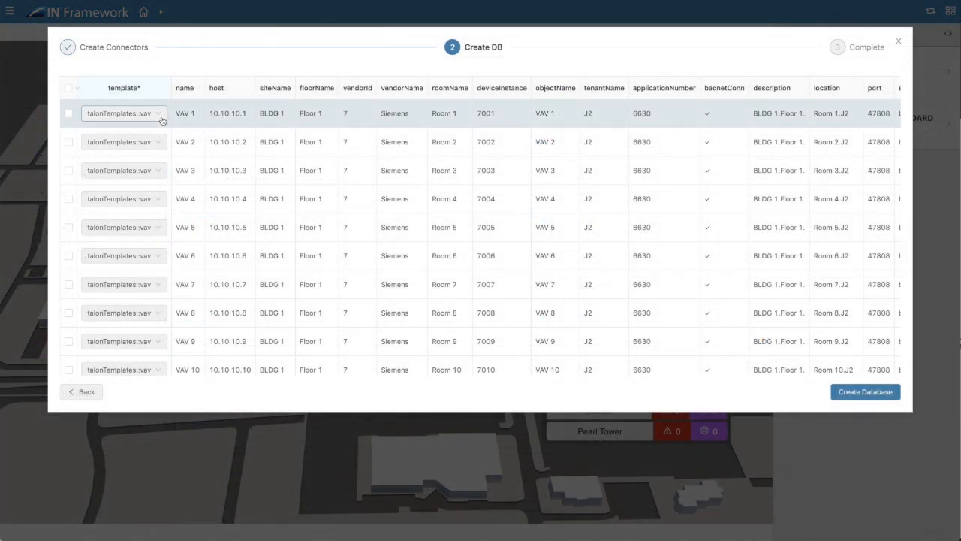
- Check VAV 1's template options, review the device rows, and create the database
left_click(123, 114)
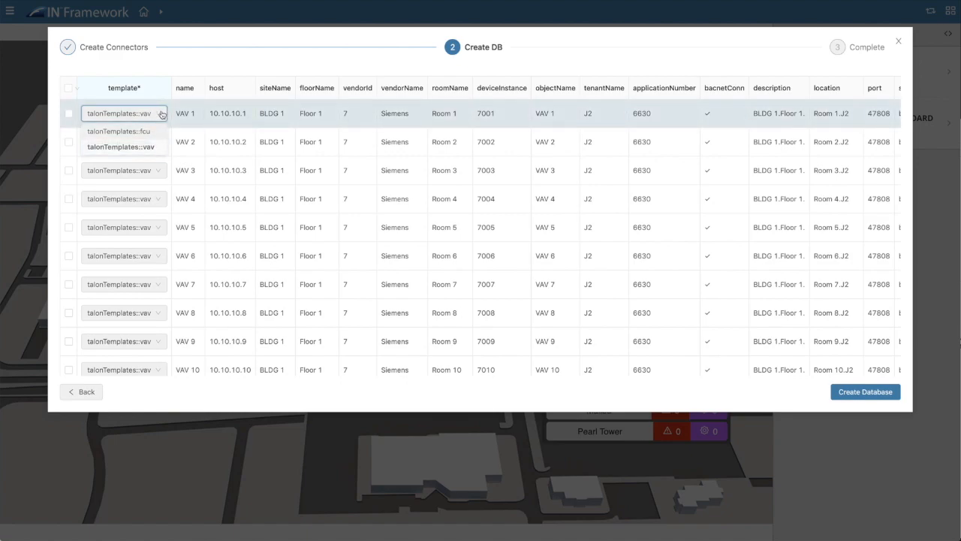
scroll("down", 3)
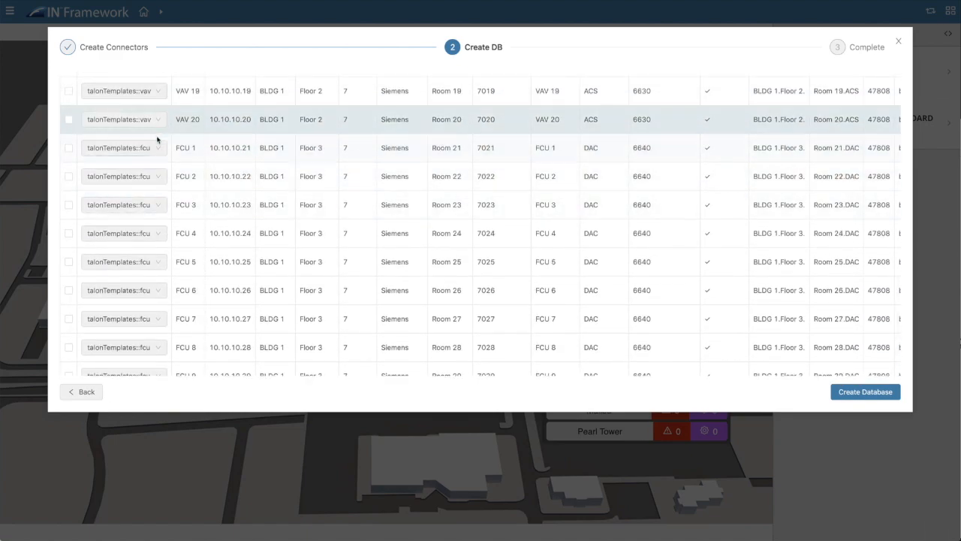
scroll("down", 3)
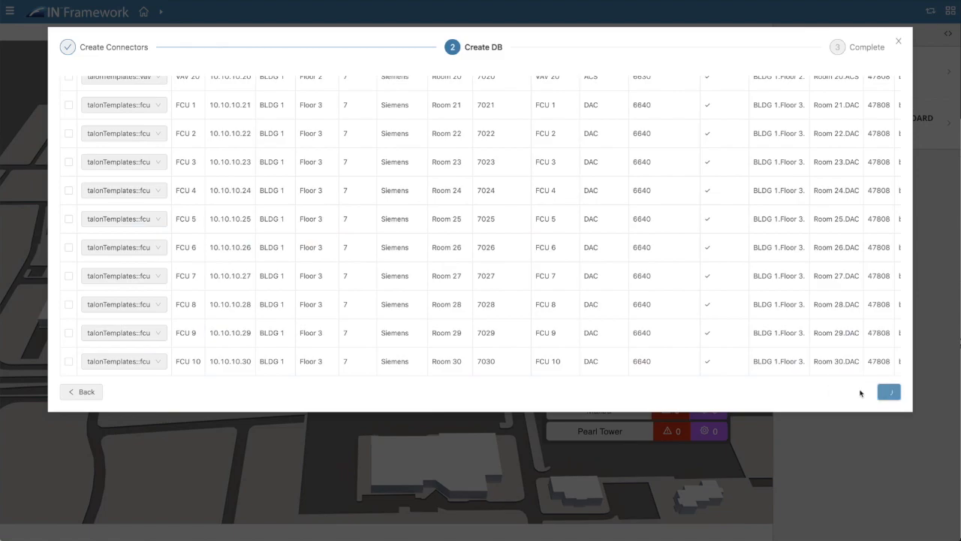
left_click(888, 391)
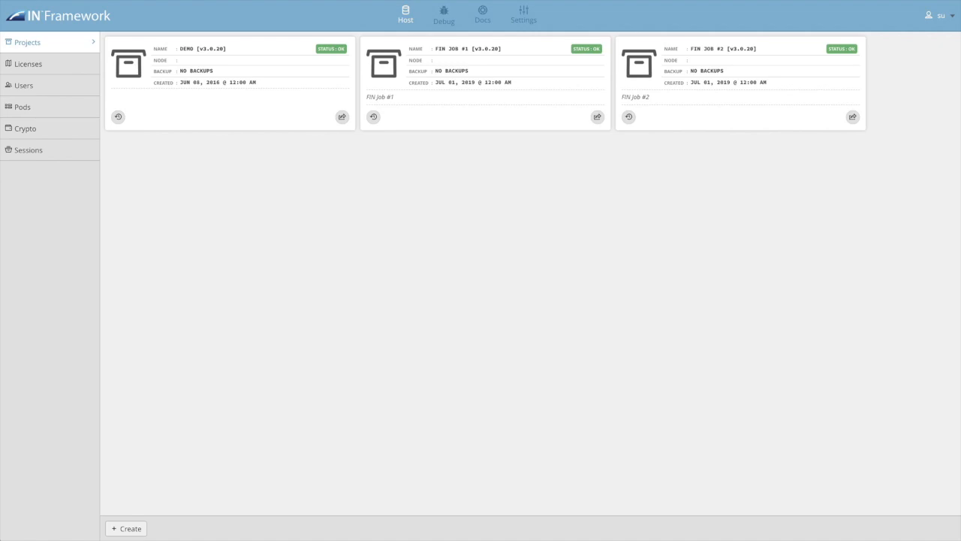
- From Users, apply a strong reset password, then view the installed license details
left_click(23, 85)
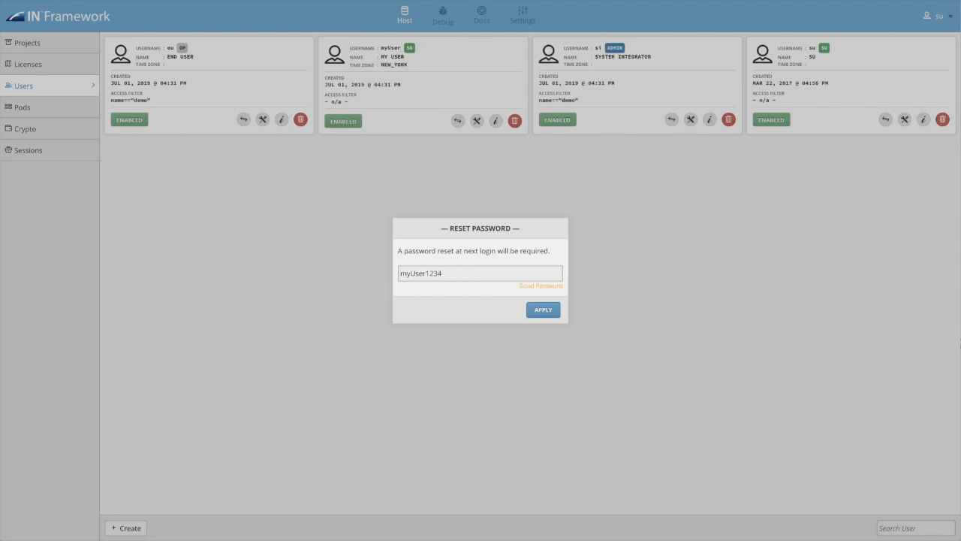
type("$")
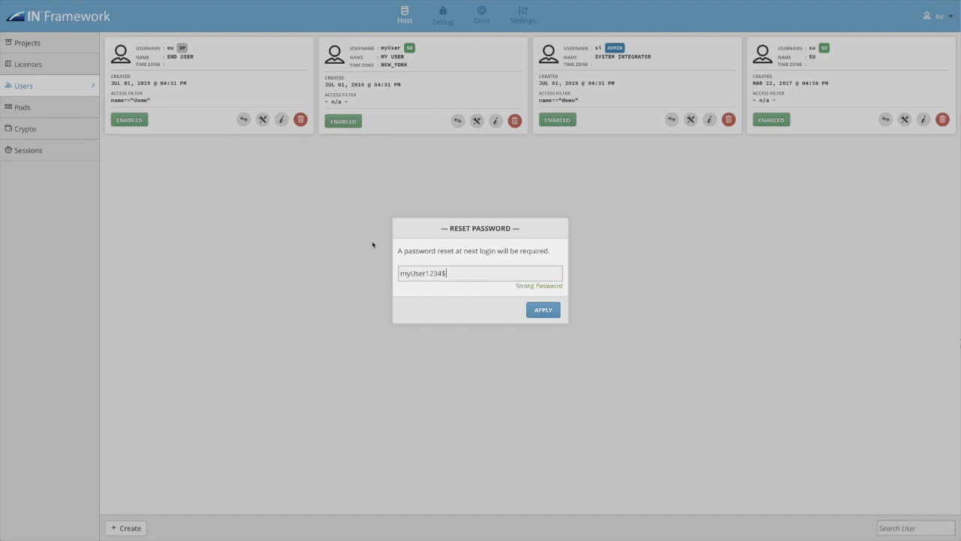
left_click(543, 310)
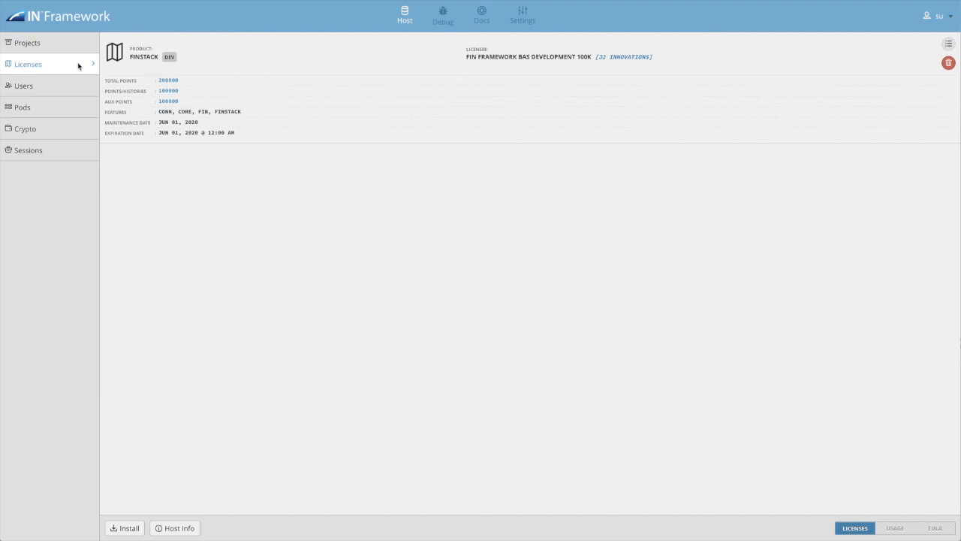
left_click(481, 13)
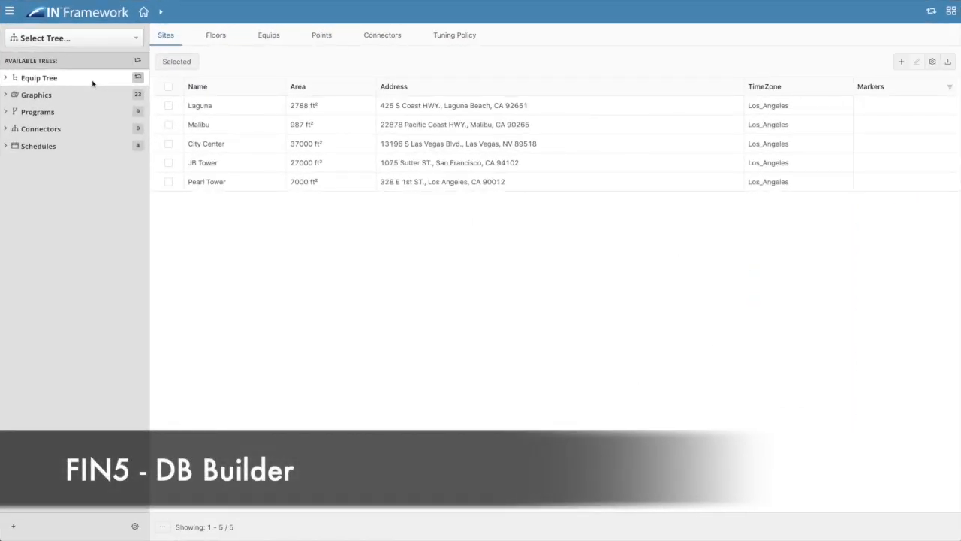
- Browse the Floors, Equips and Points lists, then expand the Equip Tree of sites
left_click(216, 35)
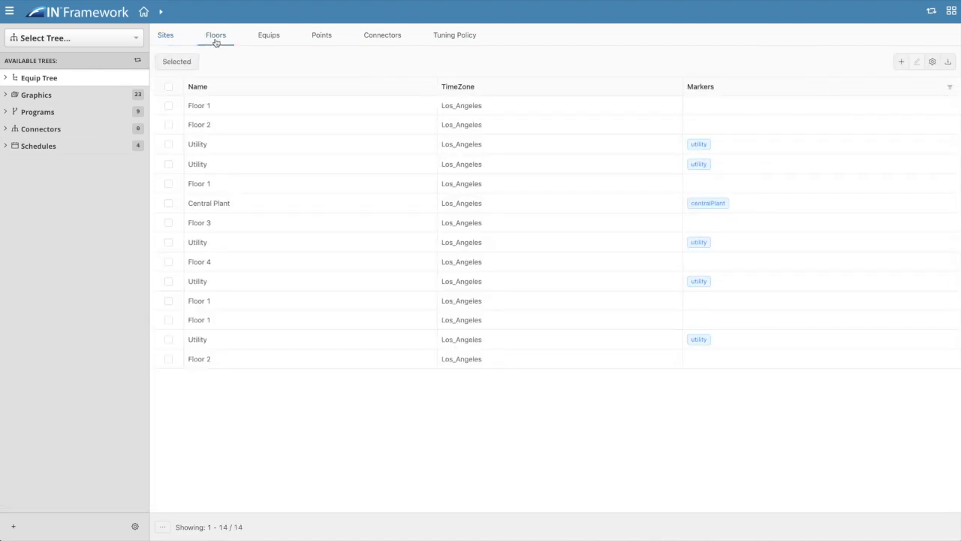
left_click(269, 35)
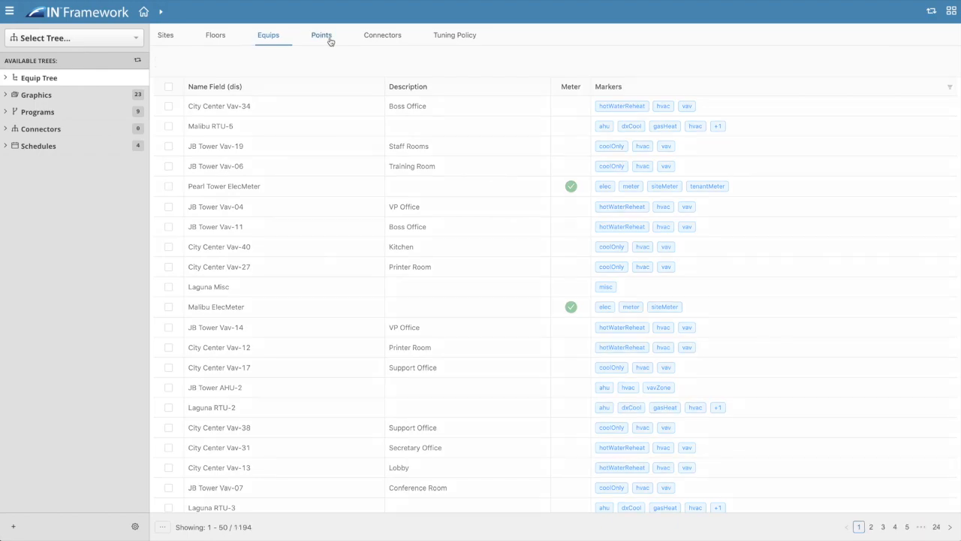
left_click(320, 35)
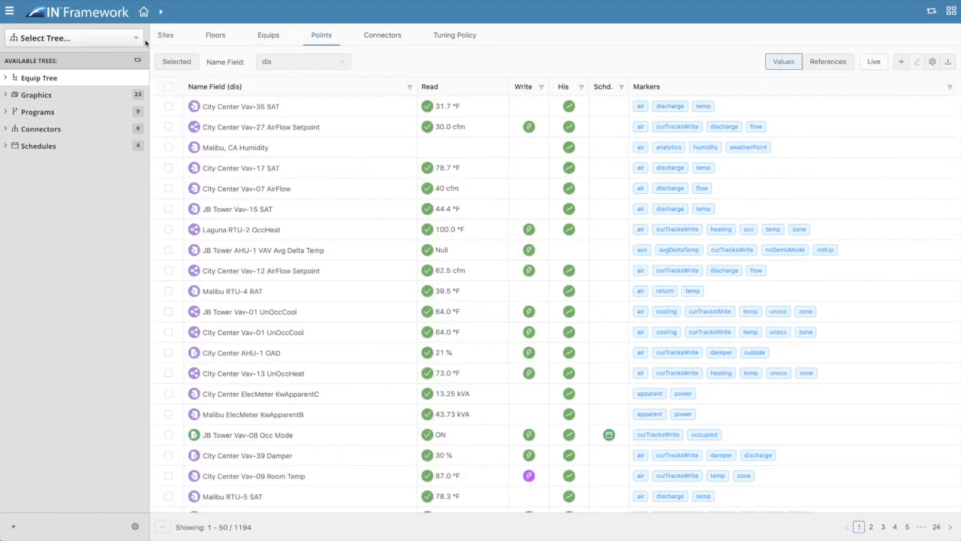
left_click(72, 38)
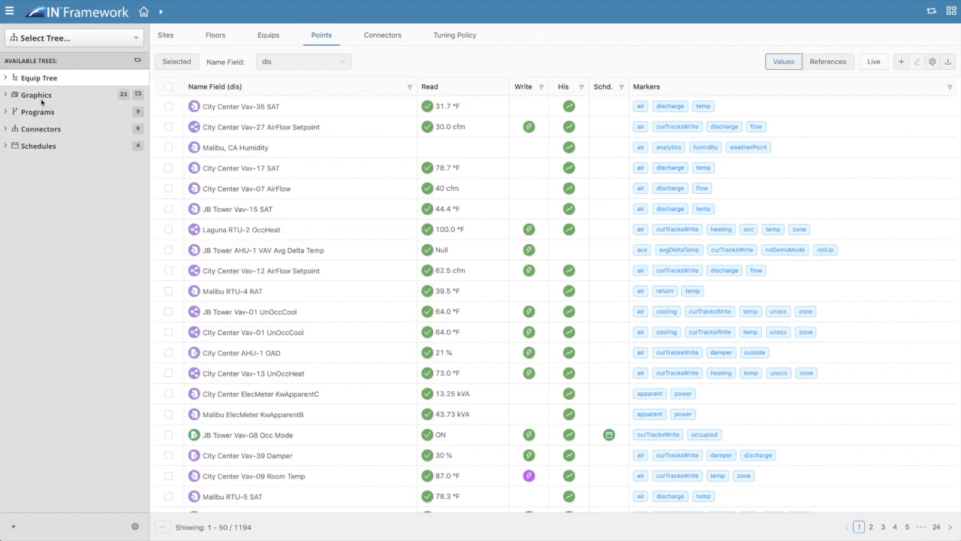
left_click(39, 78)
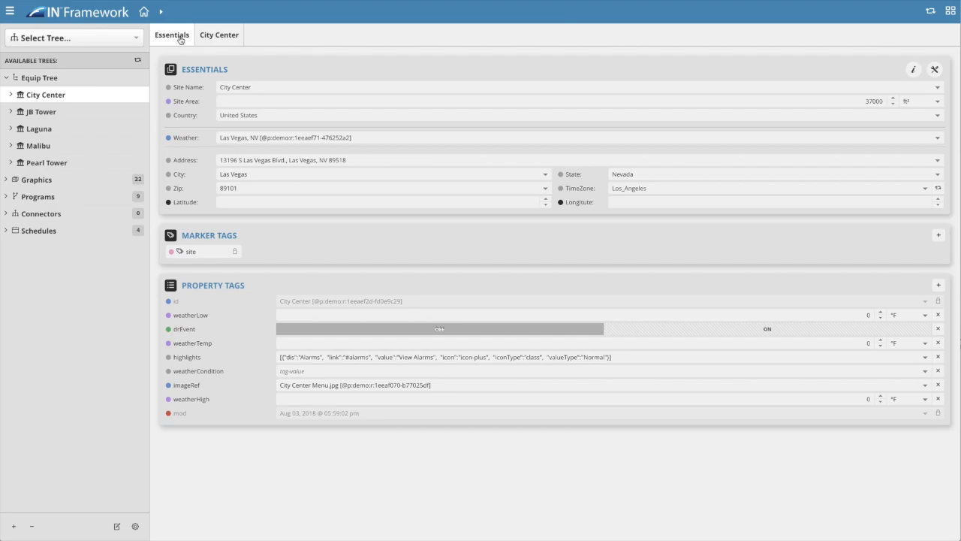
- View City Center's essential properties, then close the Property Editor
left_click(218, 34)
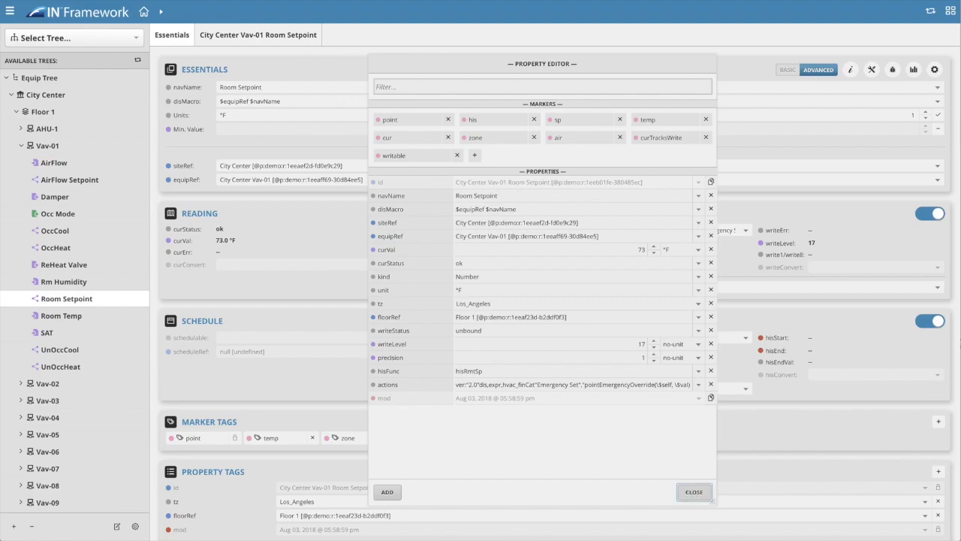
left_click(693, 492)
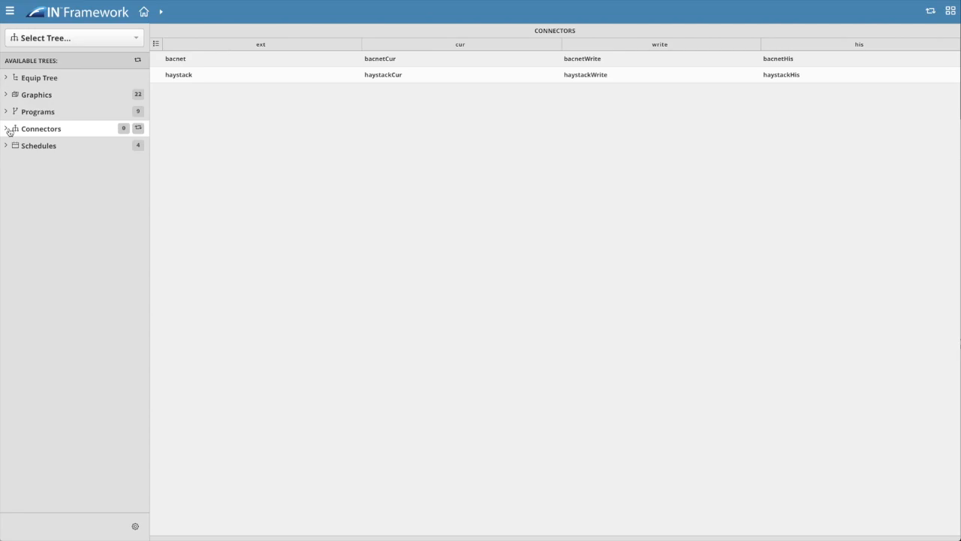
- Run BACnet discovery under Connectors and add the AHU101 device
left_click(6, 128)
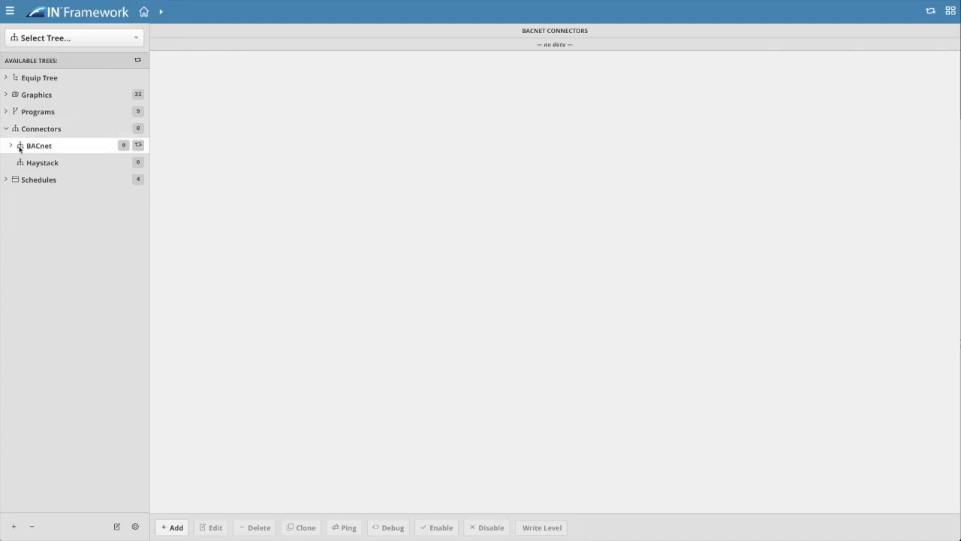
left_click(10, 145)
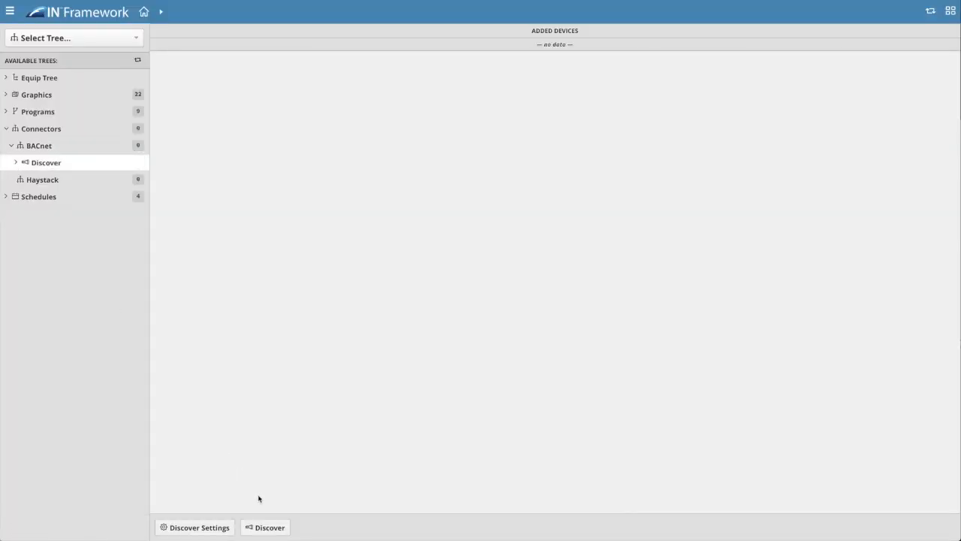
left_click(264, 526)
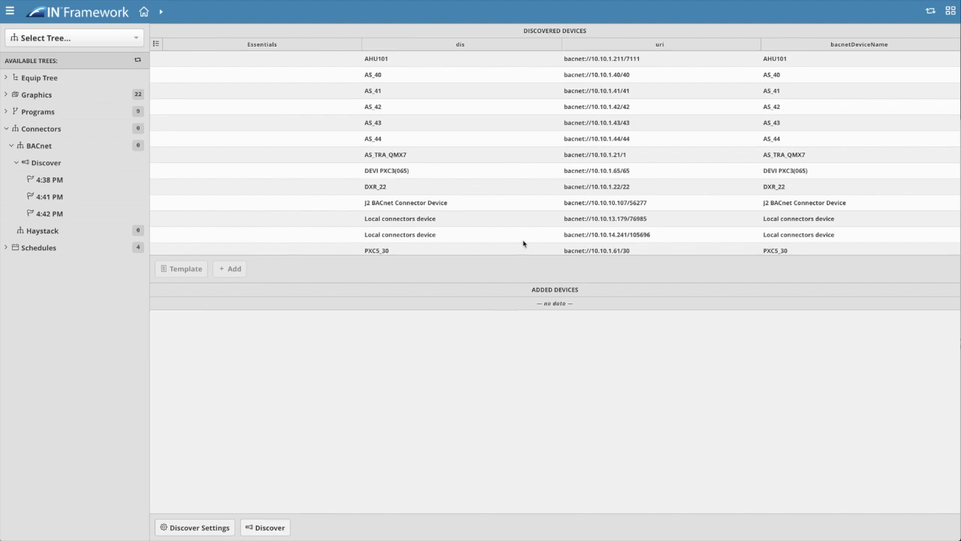
left_click(230, 268)
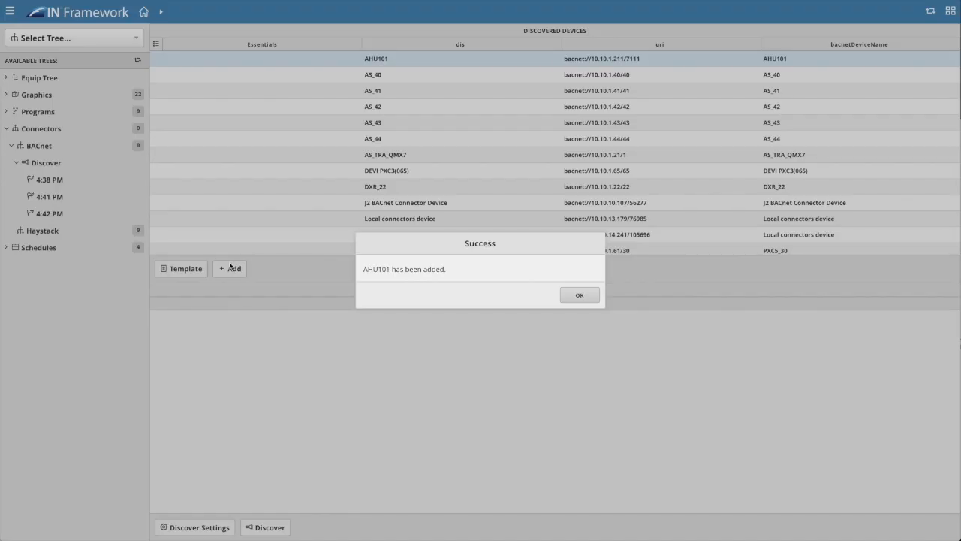
left_click(579, 294)
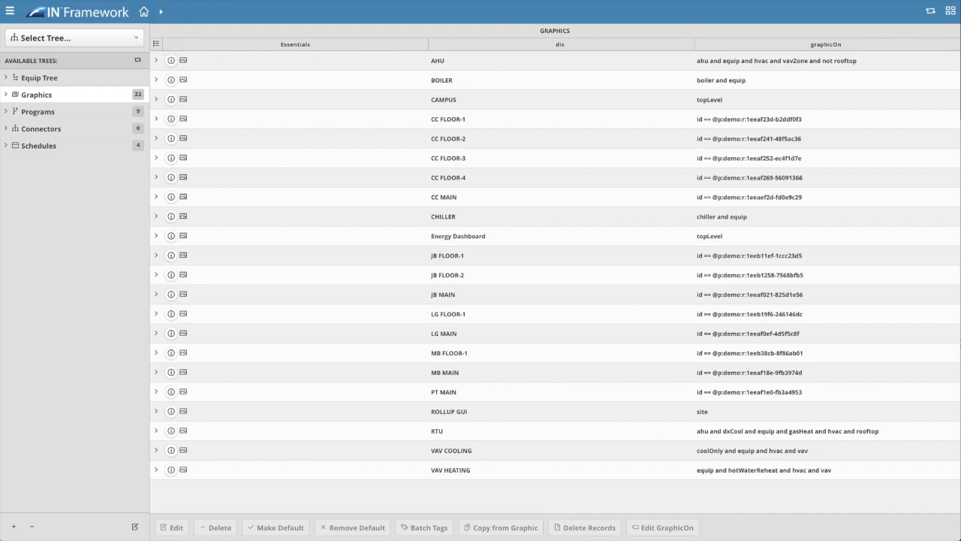
mouse_move(68, 111)
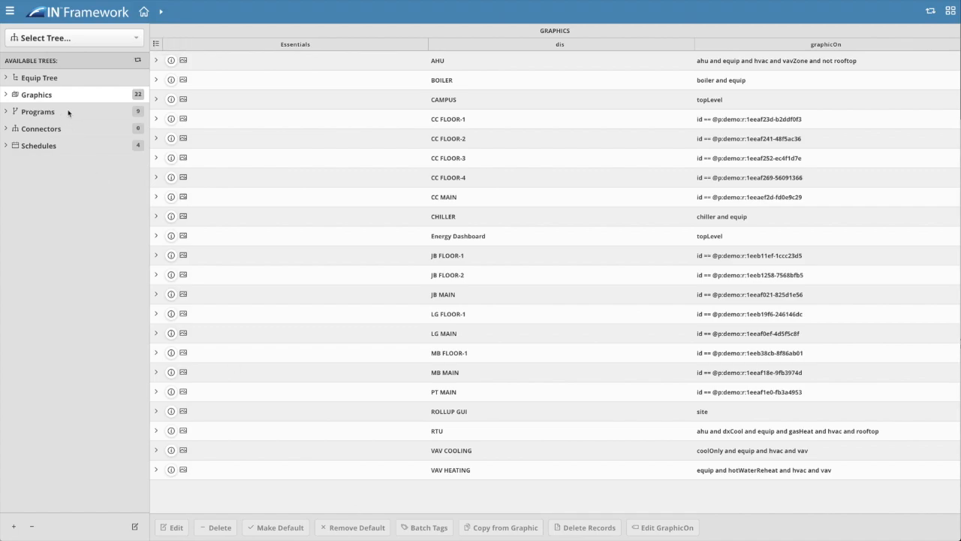
- View the Connectors and Schedules trees, then enable the remaining trees in Select Tree
left_click(42, 128)
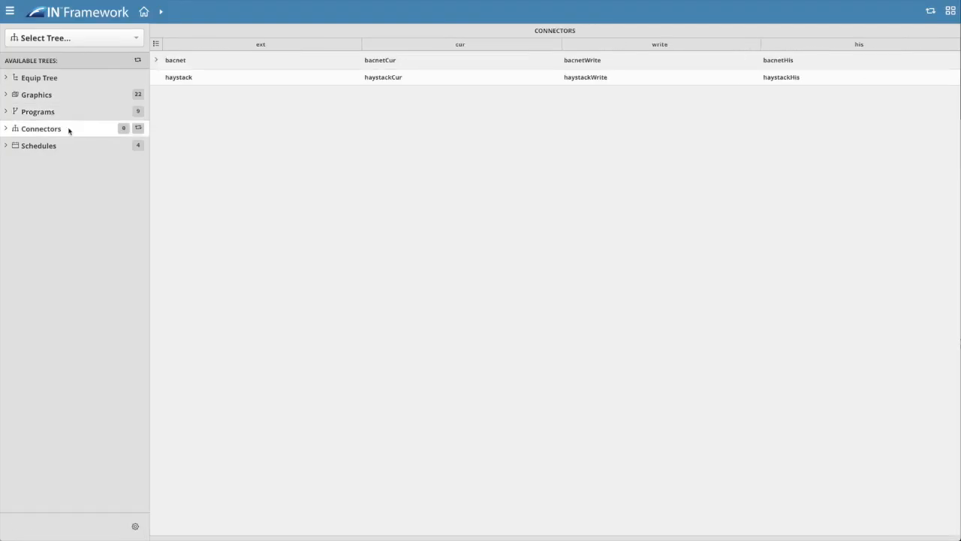
left_click(38, 145)
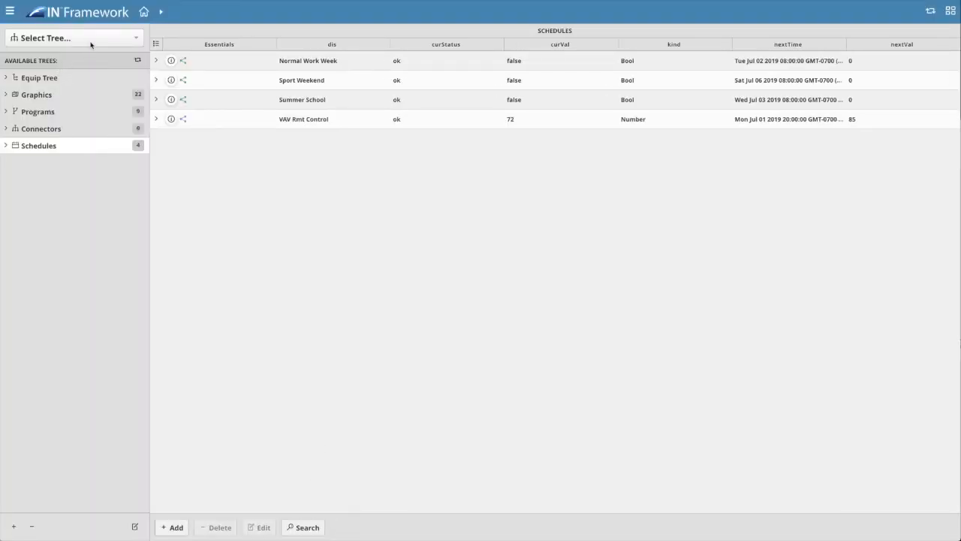
left_click(73, 38)
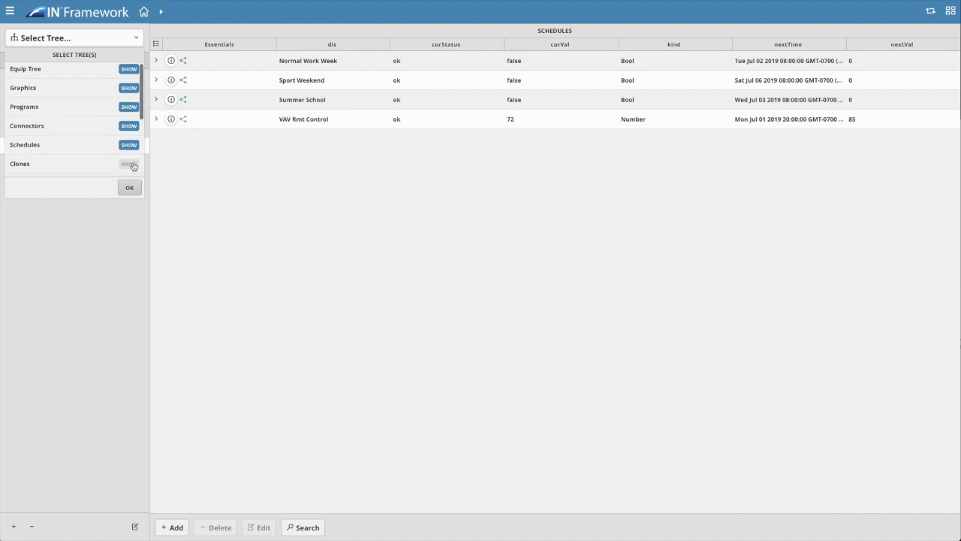
scroll("down", 3)
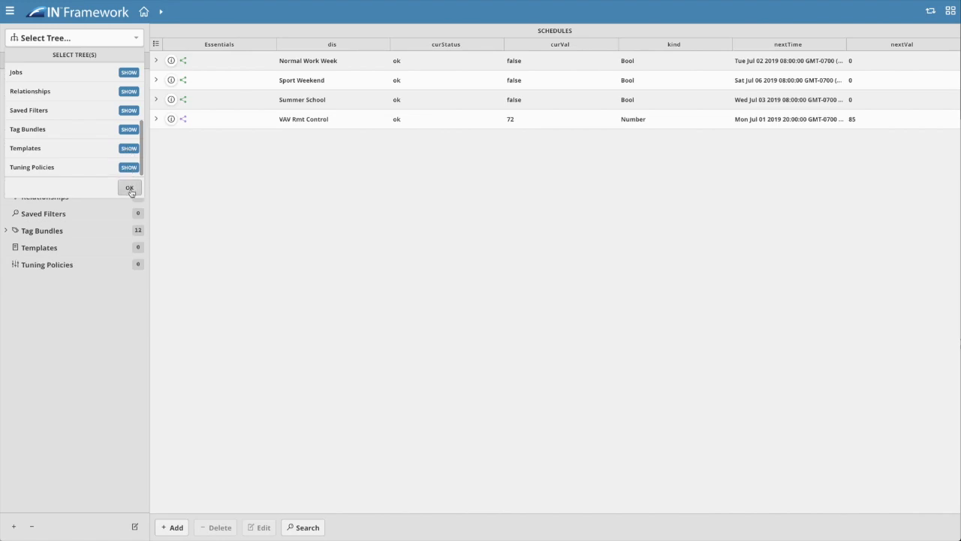
left_click(129, 187)
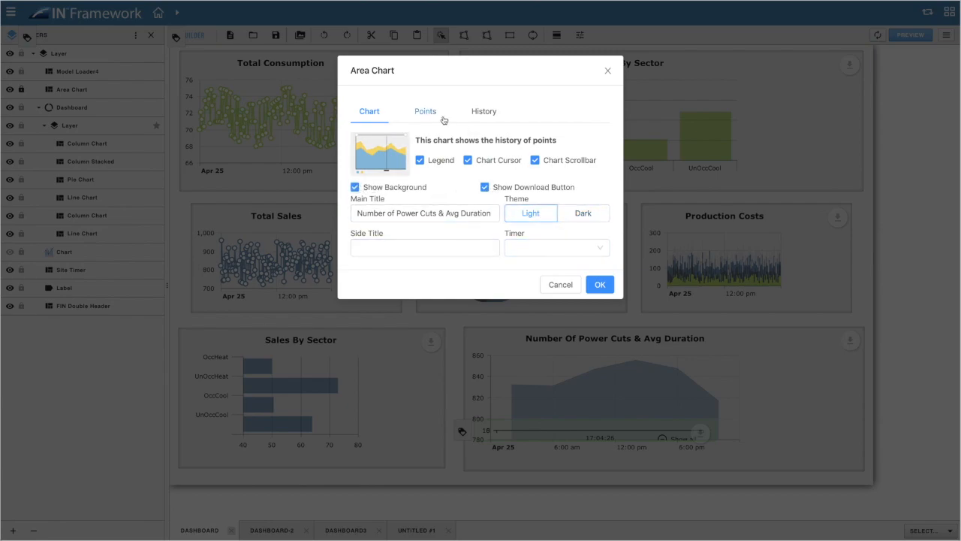
- Switch the area chart's properties dialog to the Points tab
left_click(483, 111)
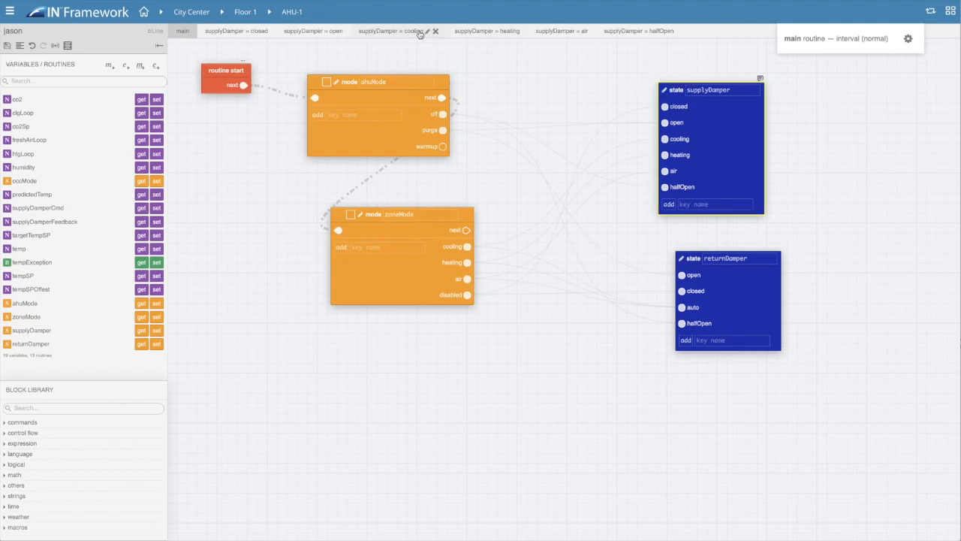
- Open the 'supplyDamper = cooling' routine tab in AHU-1's logic
left_click(398, 31)
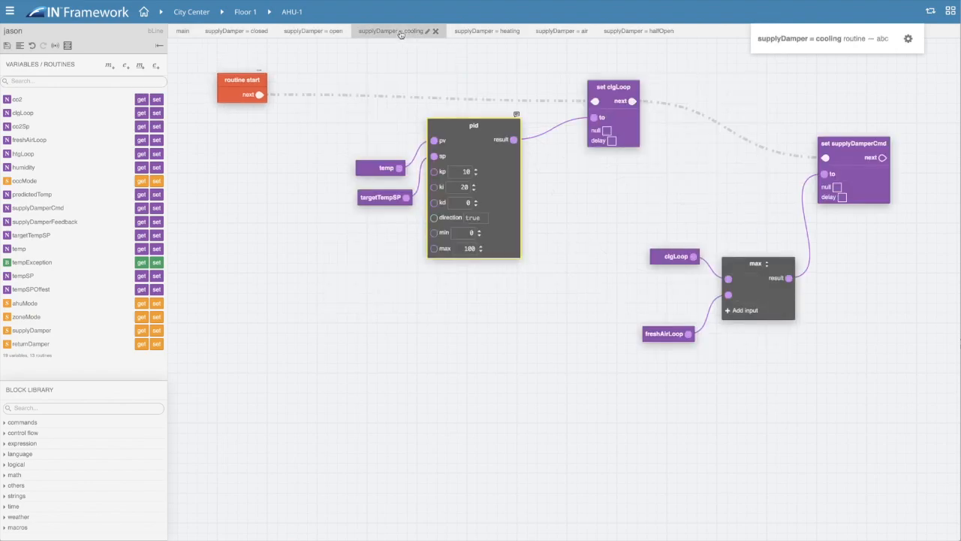
left_click(474, 31)
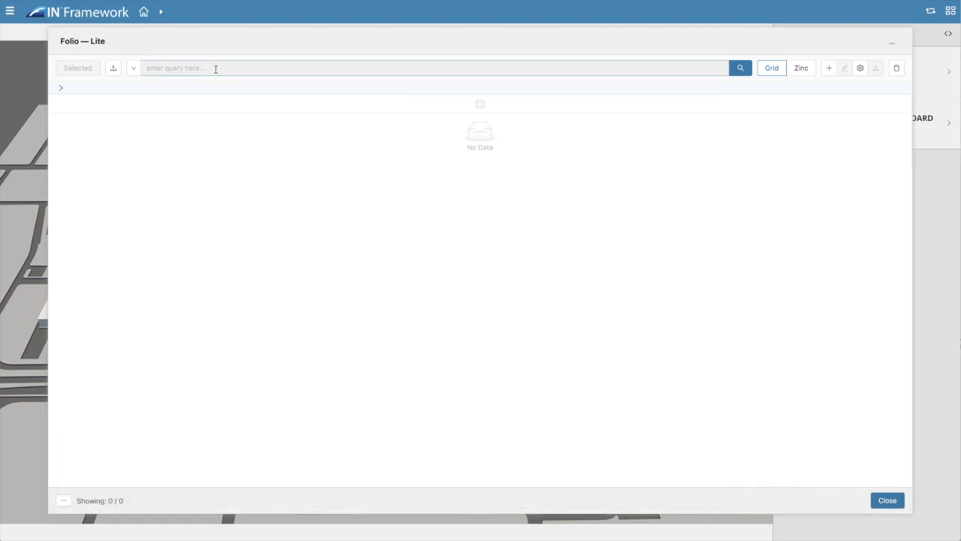
- Run the Folio Lite query 'point and temp'
type("point and temp")
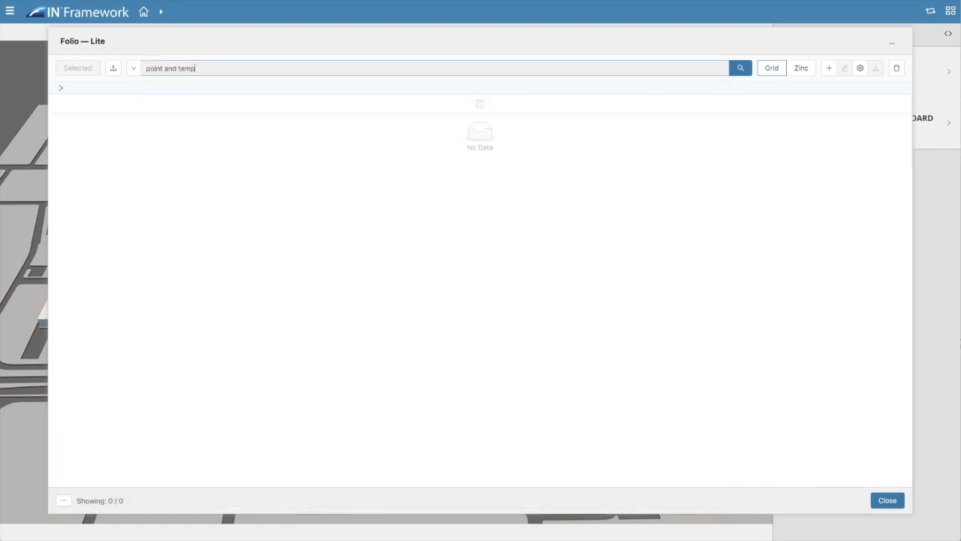
left_click(739, 67)
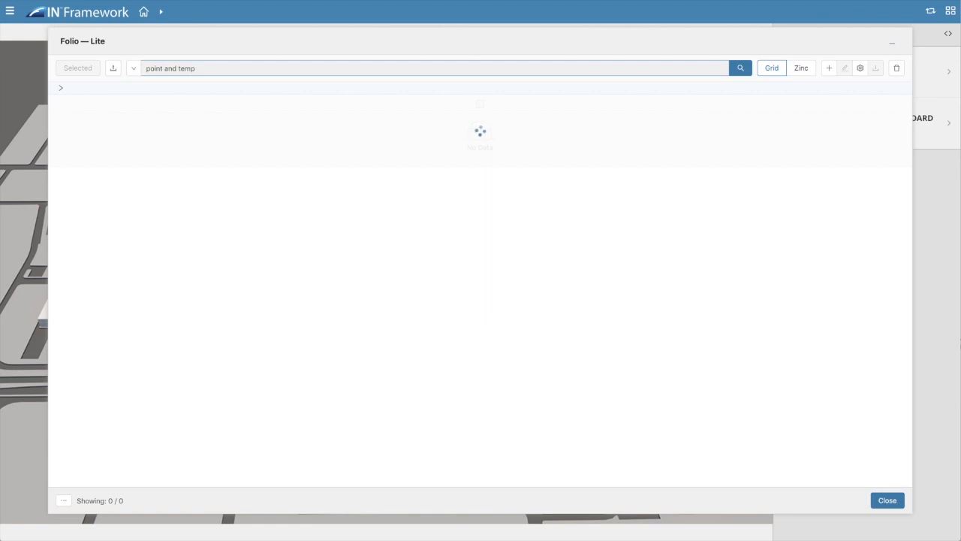
left_click(740, 68)
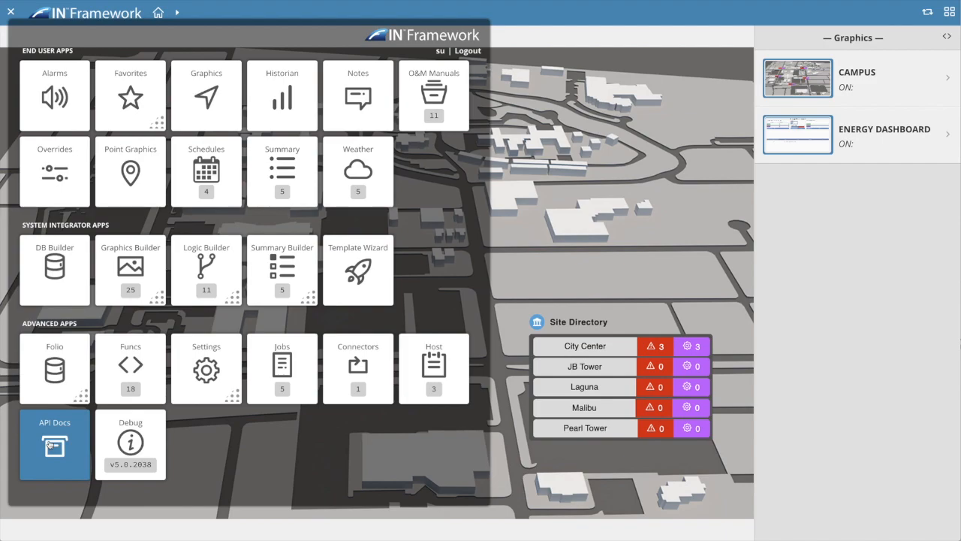
- Launch API Docs from the app launcher
left_click(54, 443)
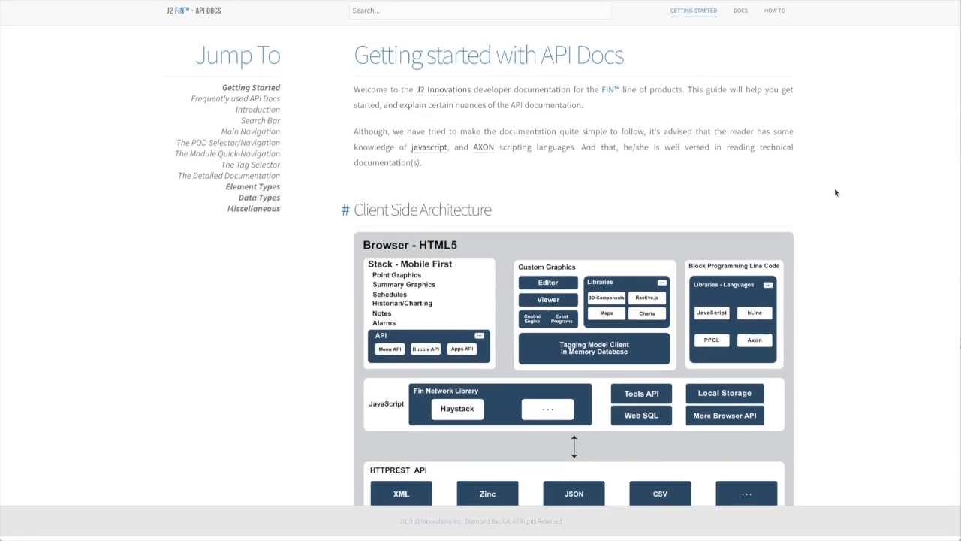
- Scroll the Getting Started architecture diagrams and open the bacnetExt connector documentation
scroll("down", 3)
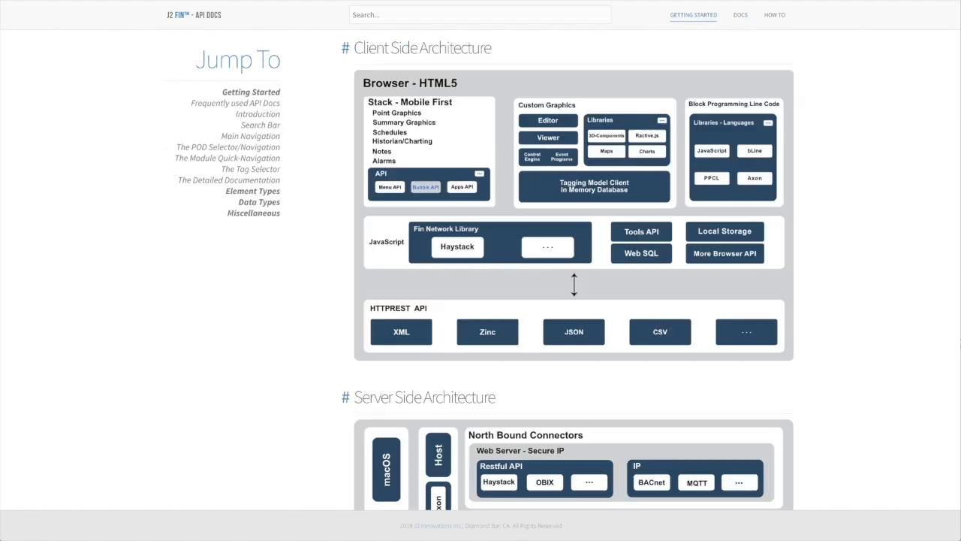
scroll("down", 3)
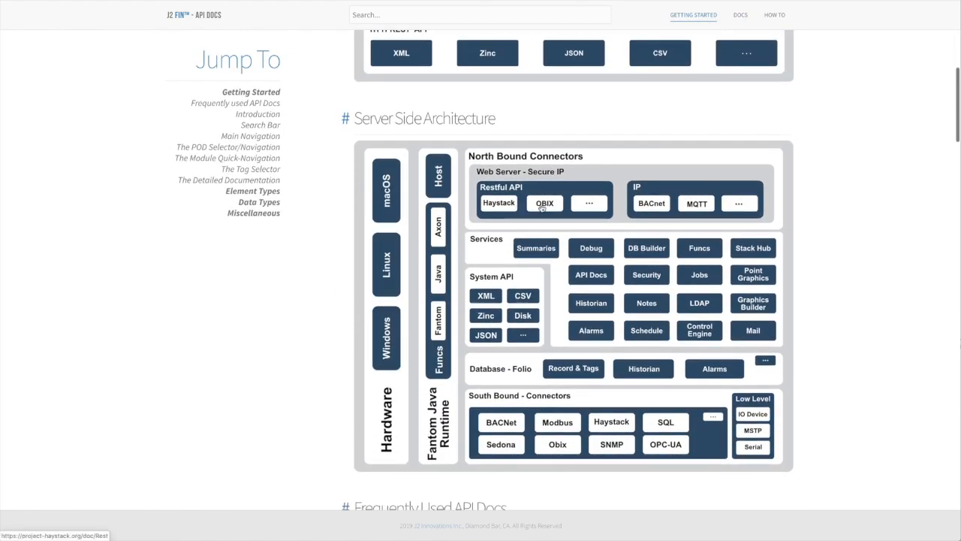
left_click(739, 14)
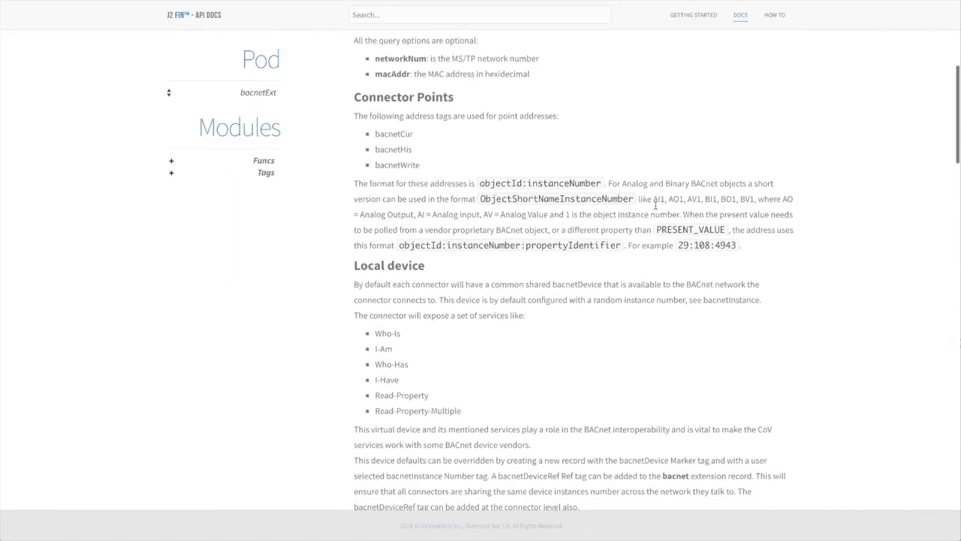
scroll("down", 3)
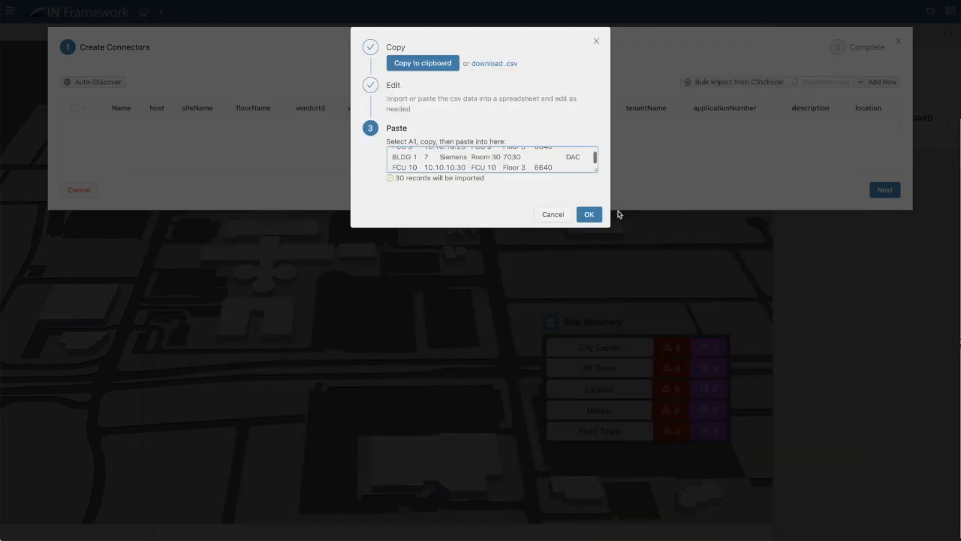
- Confirm the bulk CSV import of 30 connector records into the template wizard table
left_click(588, 214)
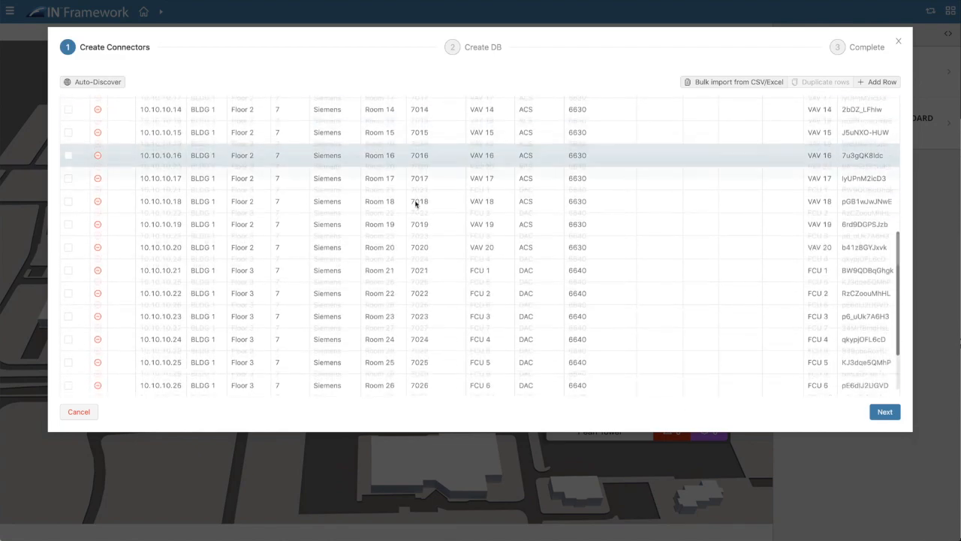
left_click(884, 412)
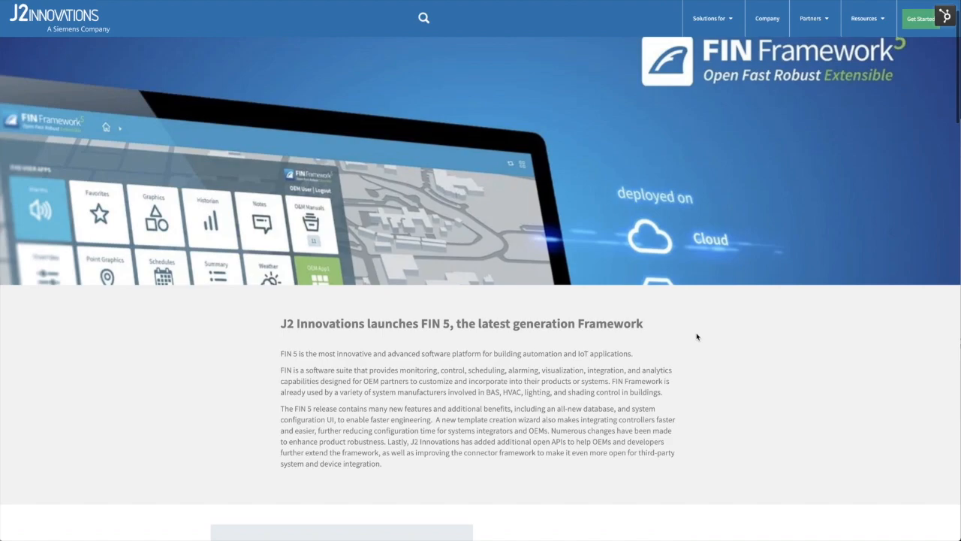
scroll("down", 3)
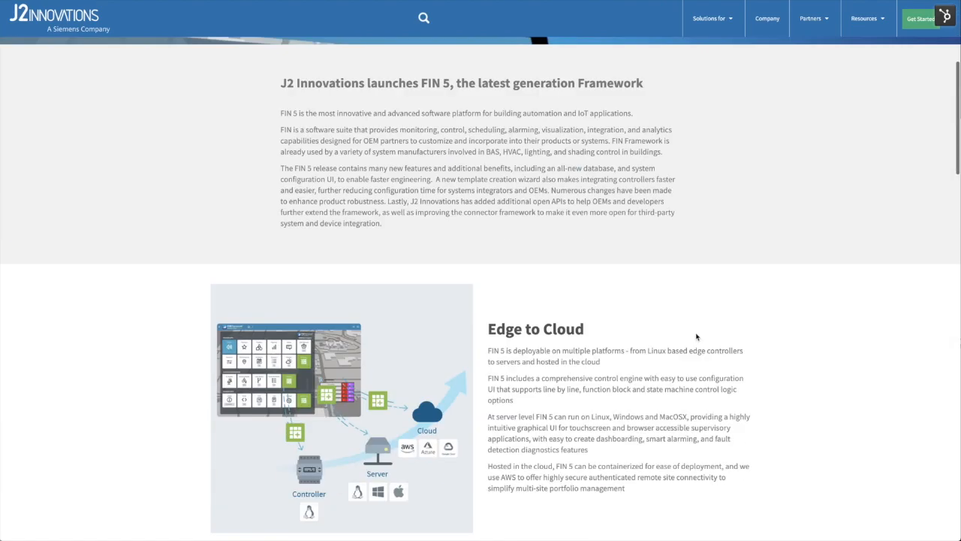
scroll("down", 3)
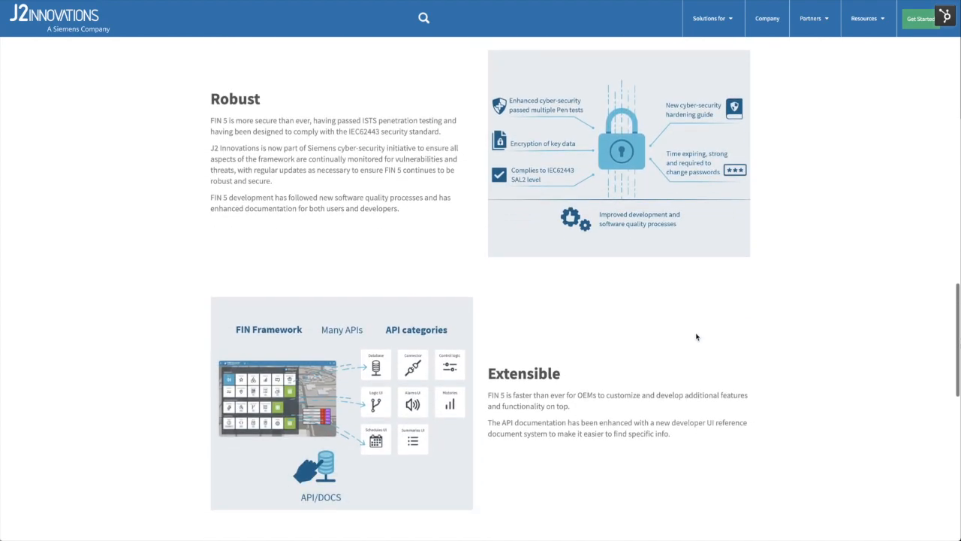